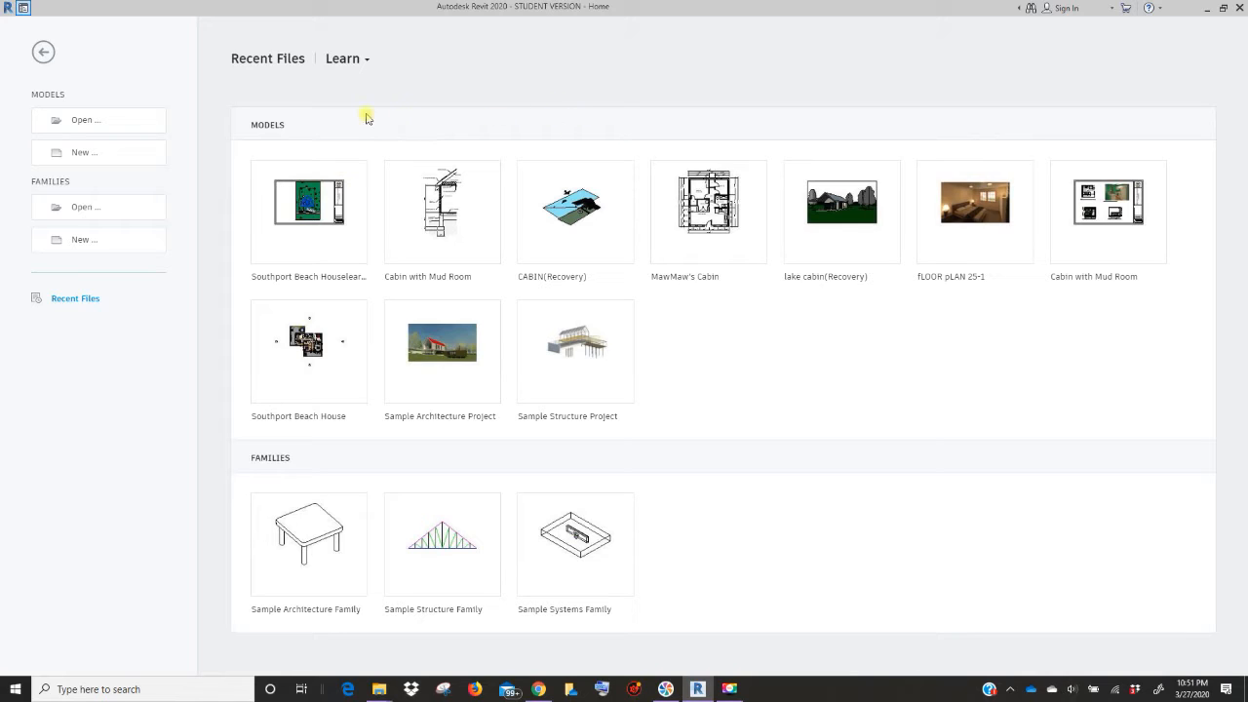
mouse_move(66, 162)
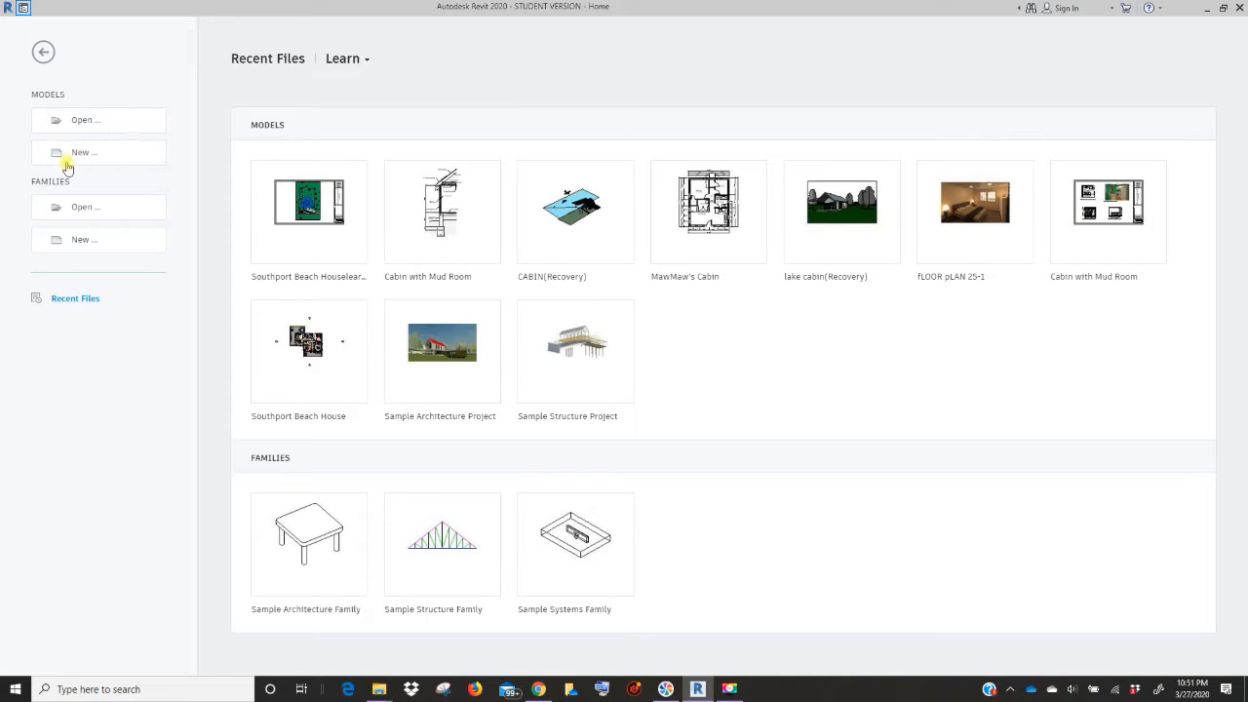
mouse_move(82, 152)
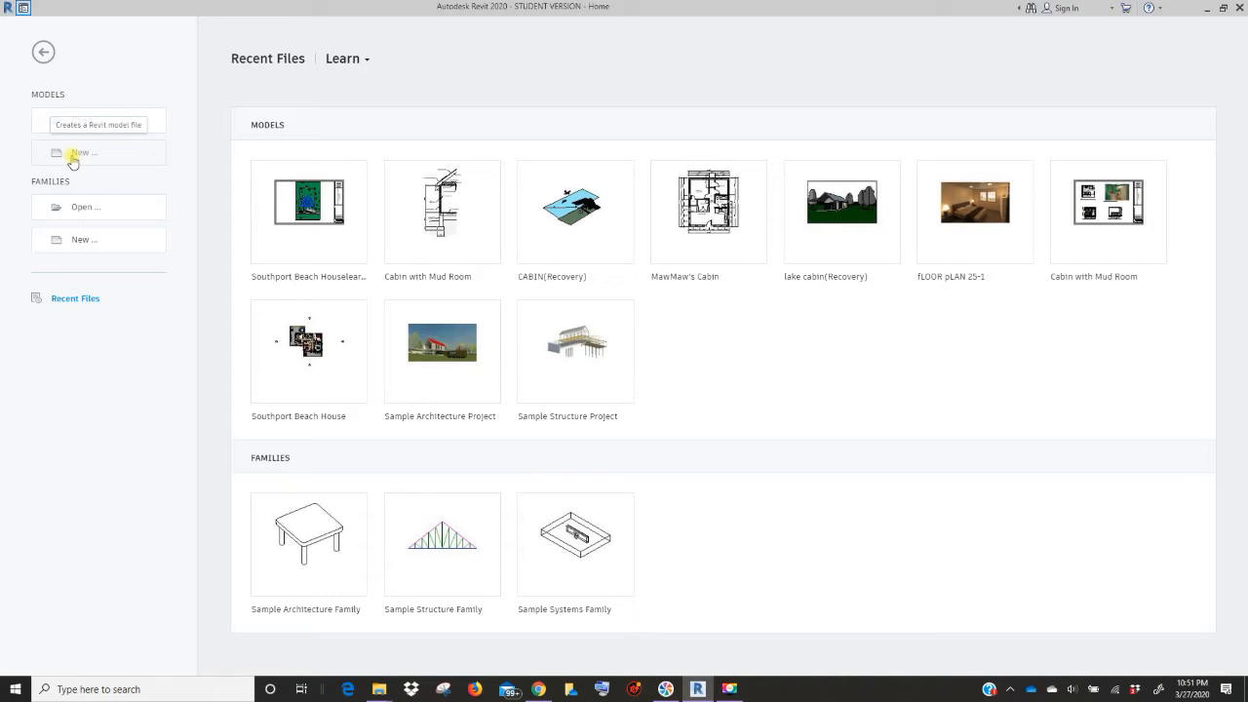
- Start a new project from the Residential-Default.rte template and create it as a Project
click(83, 152)
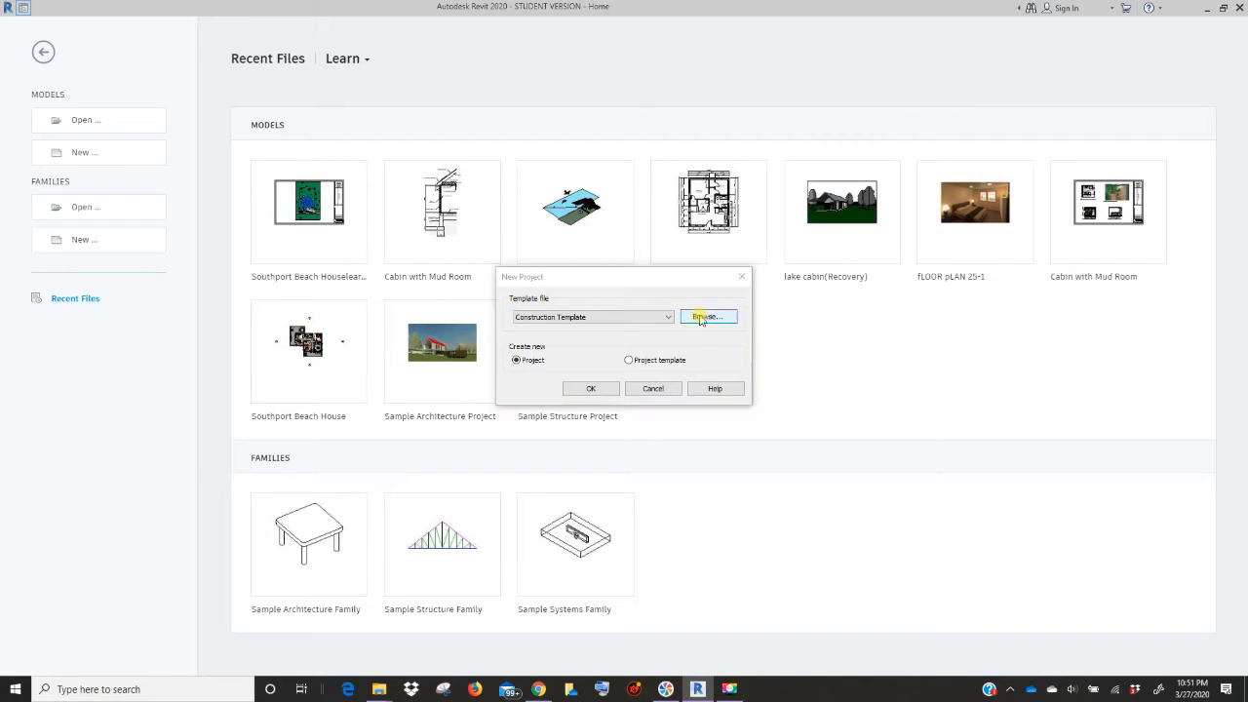
click(708, 316)
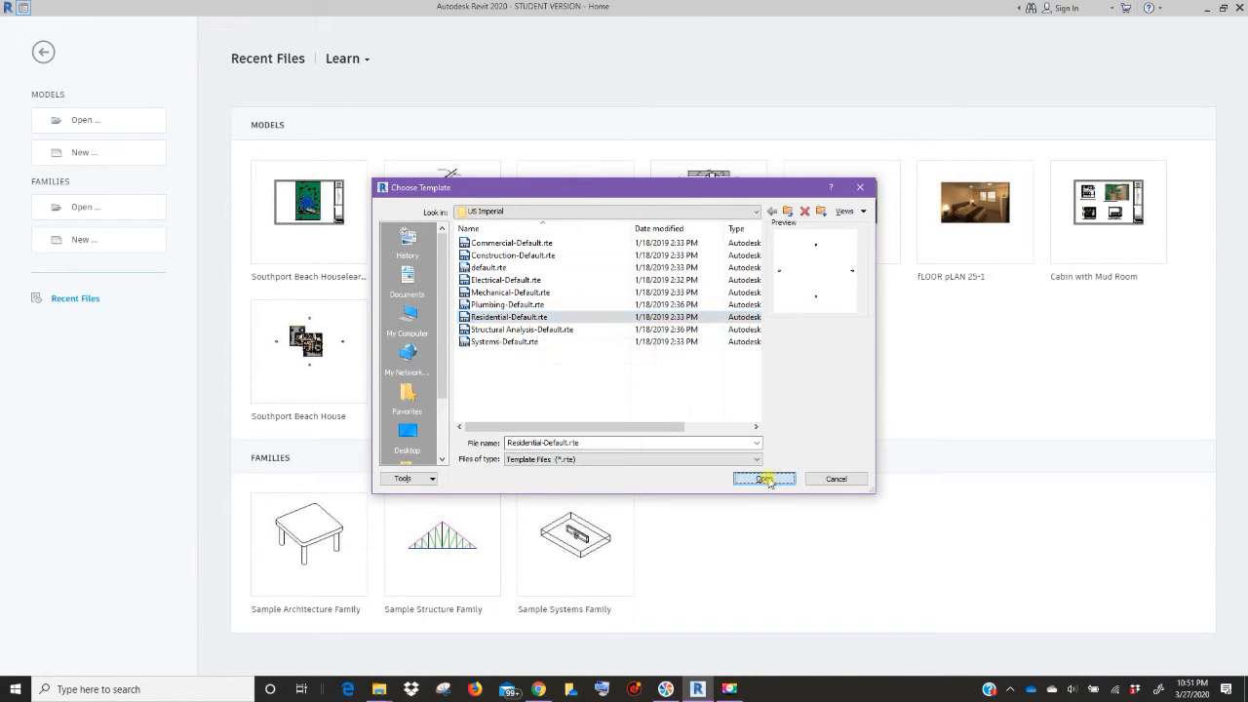
click(761, 480)
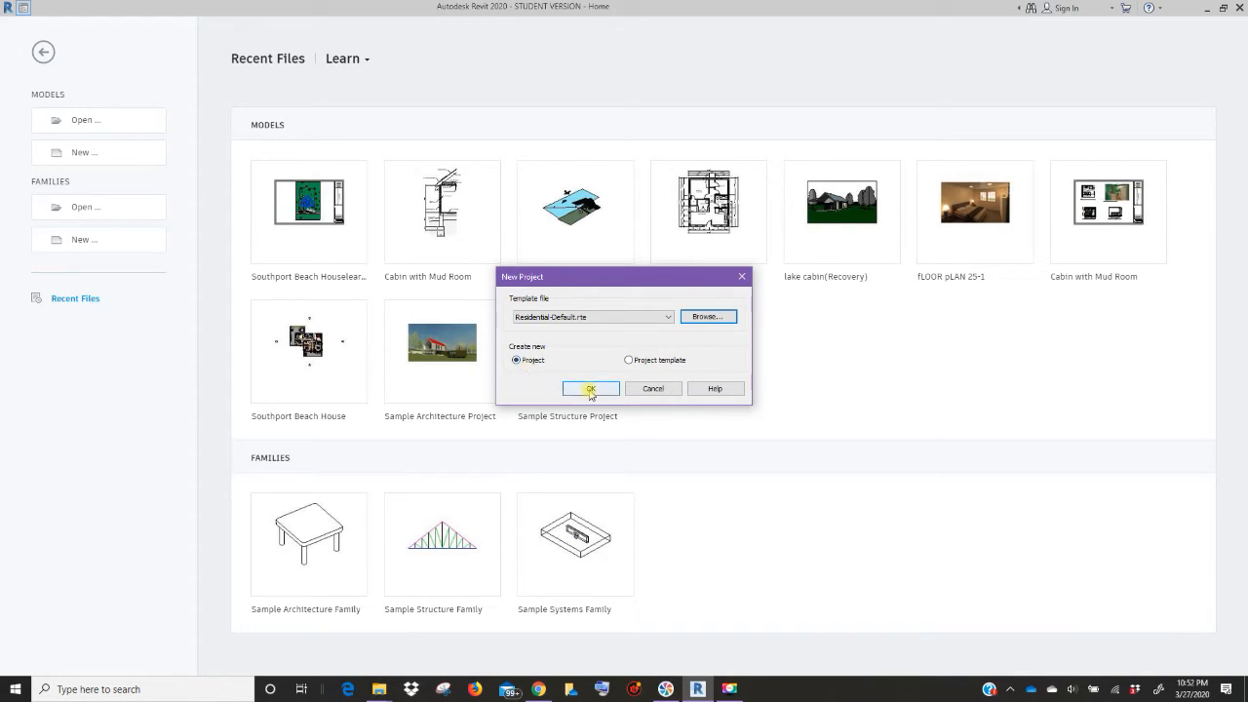
click(589, 389)
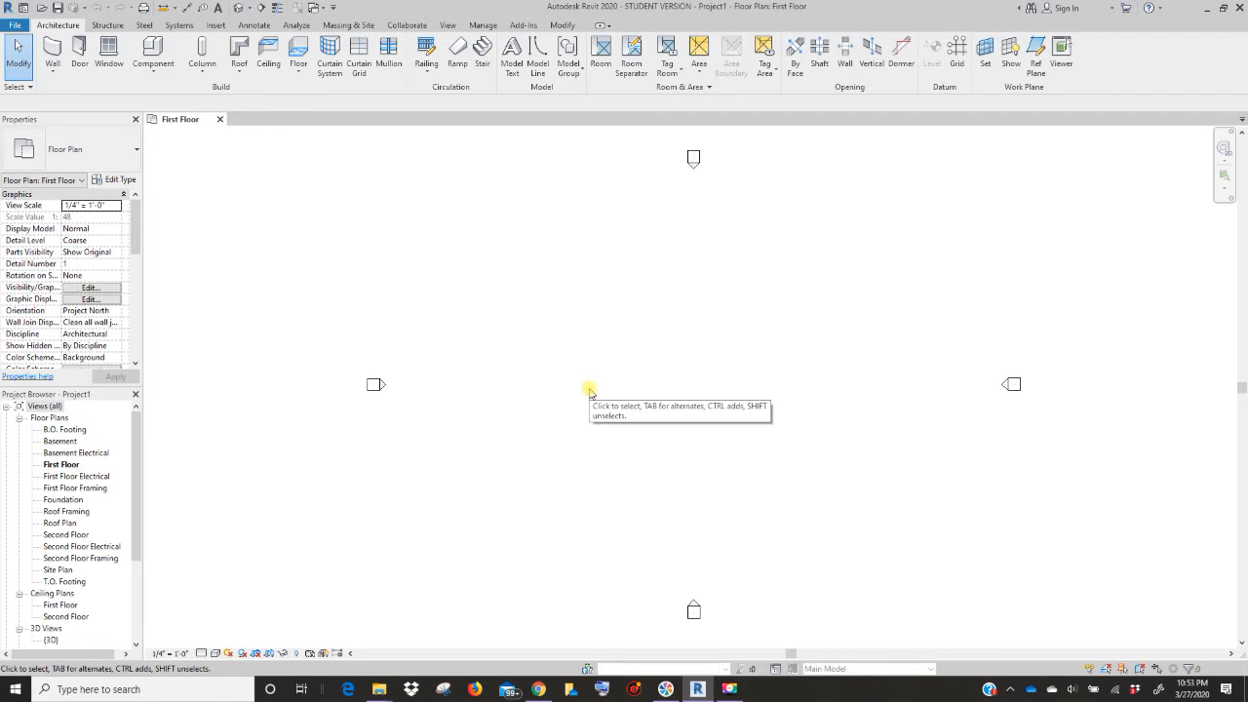
mouse_move(609, 384)
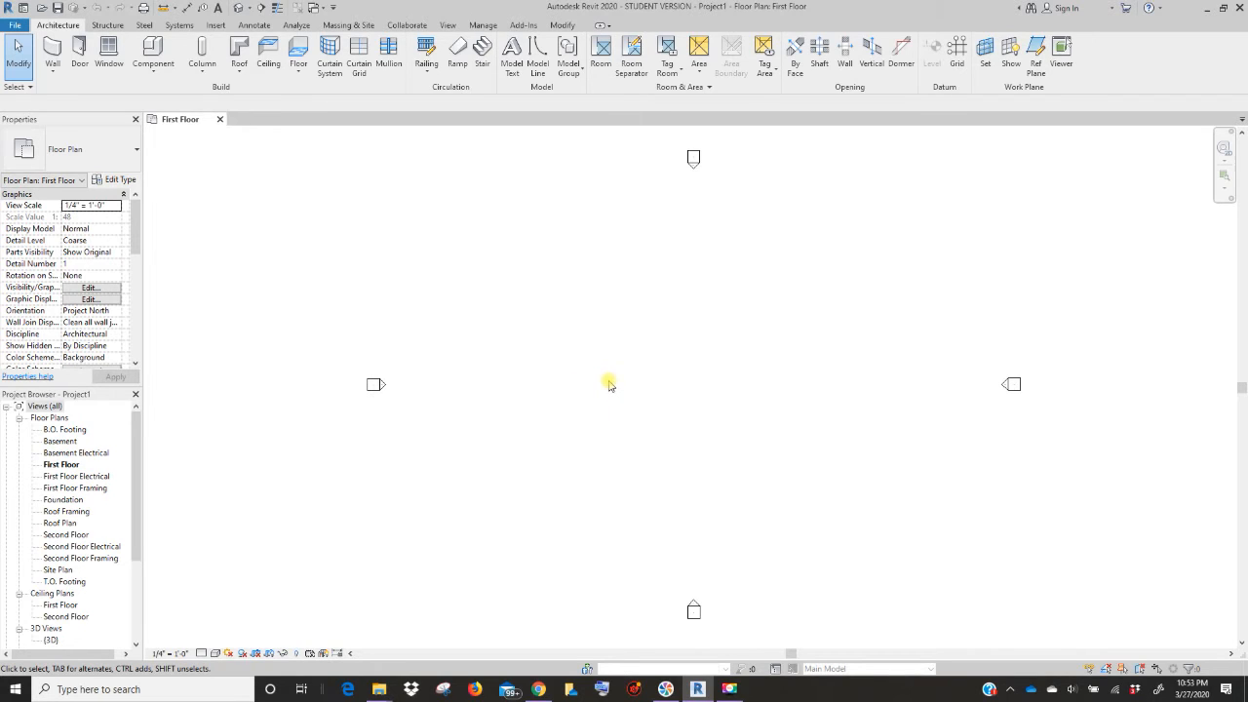
mouse_move(461, 339)
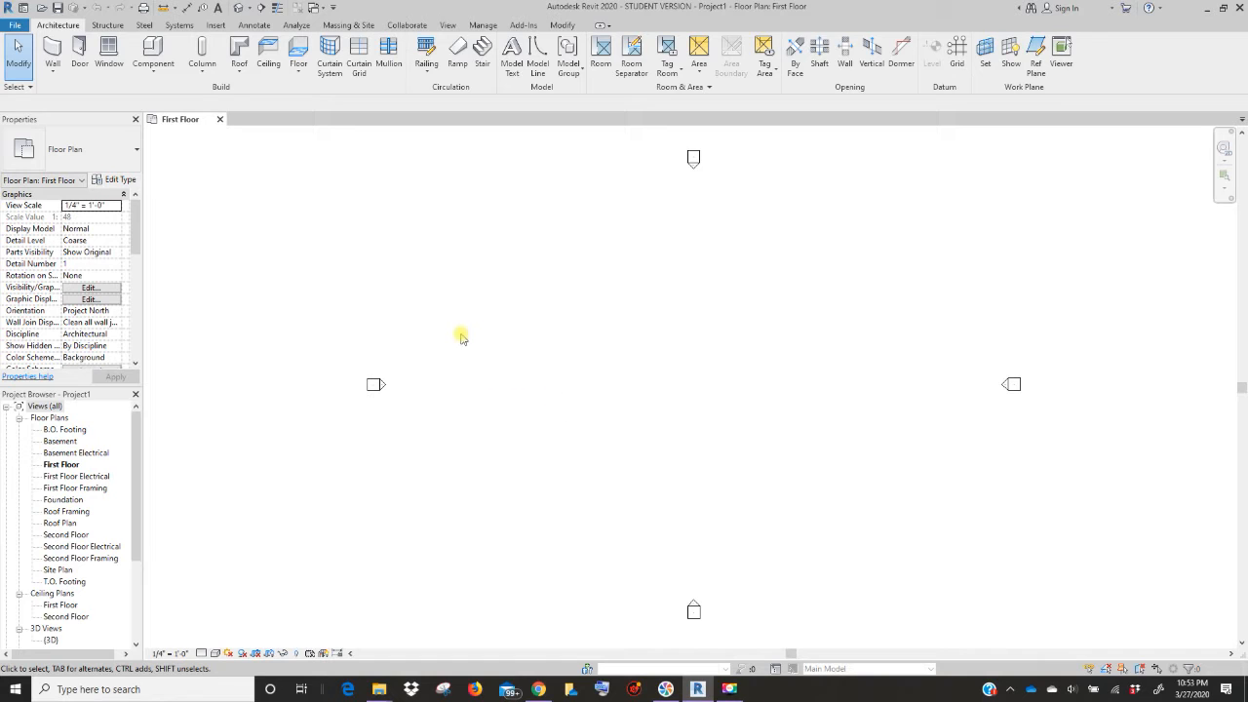
- Choose the Exterior - Brick on Wood Stud type for the Wall tool
click(50, 52)
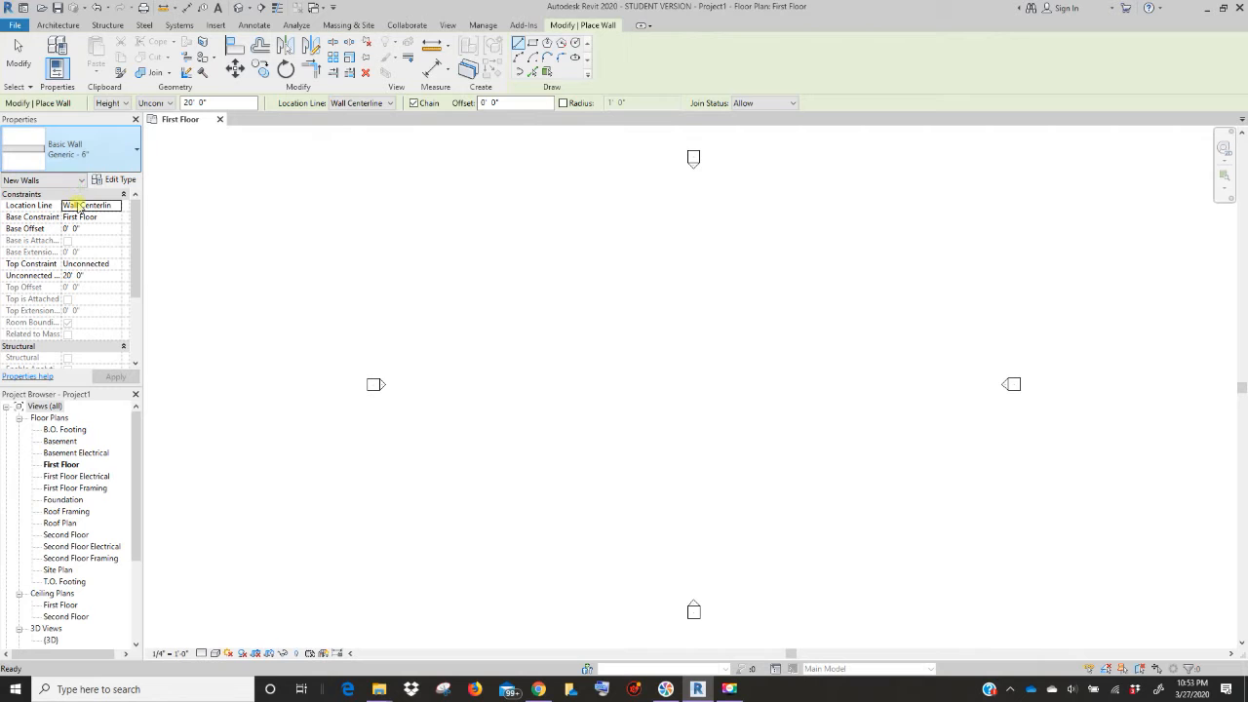
click(133, 148)
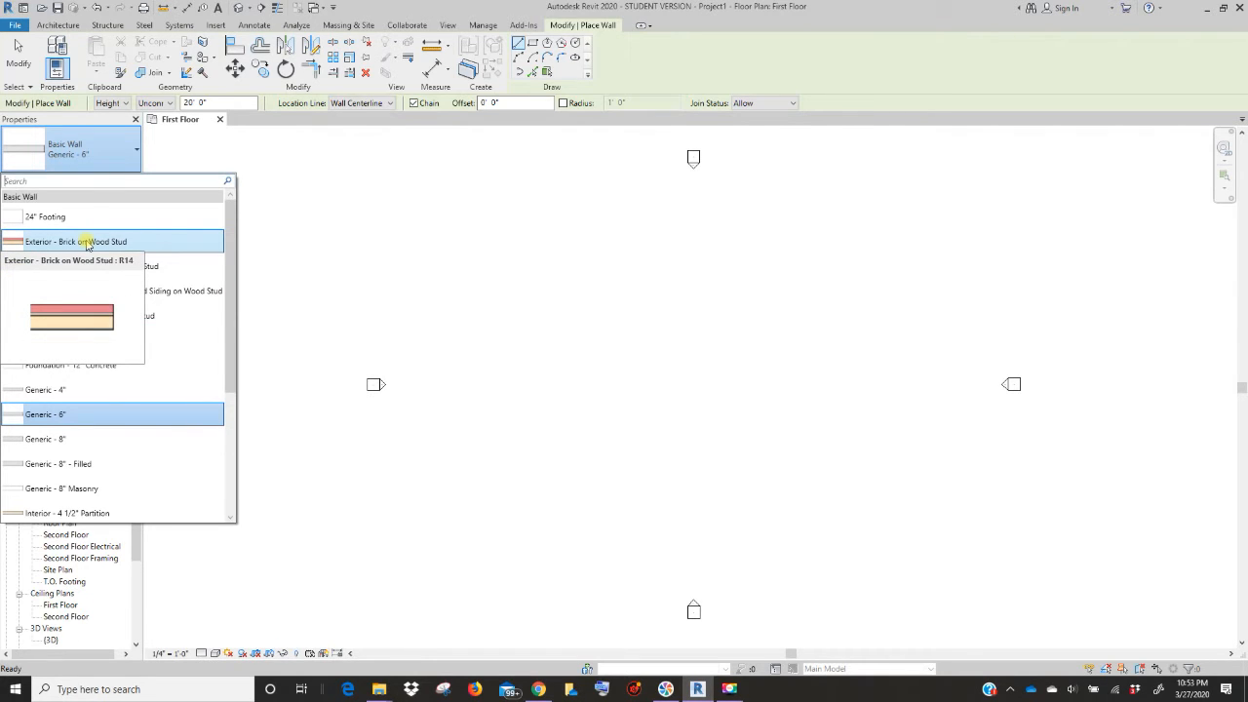
click(78, 242)
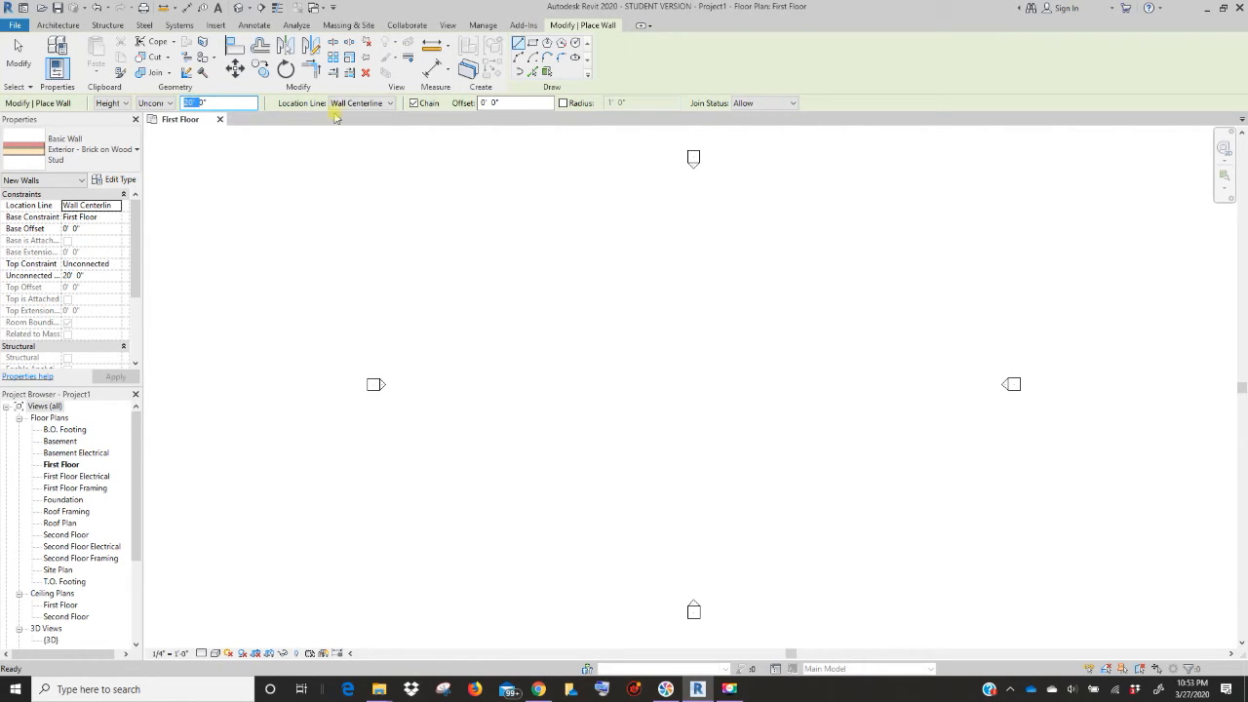
- Set the wall Location Line to Finish Face: Exterior
click(390, 102)
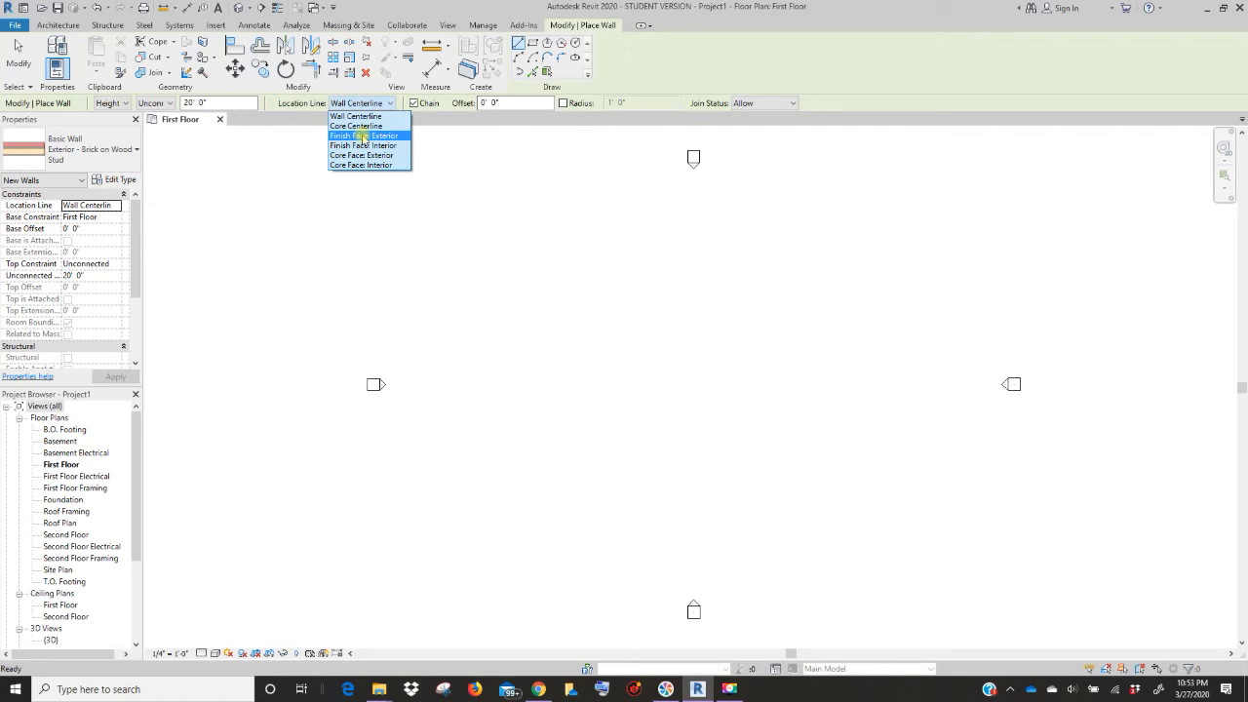
click(363, 137)
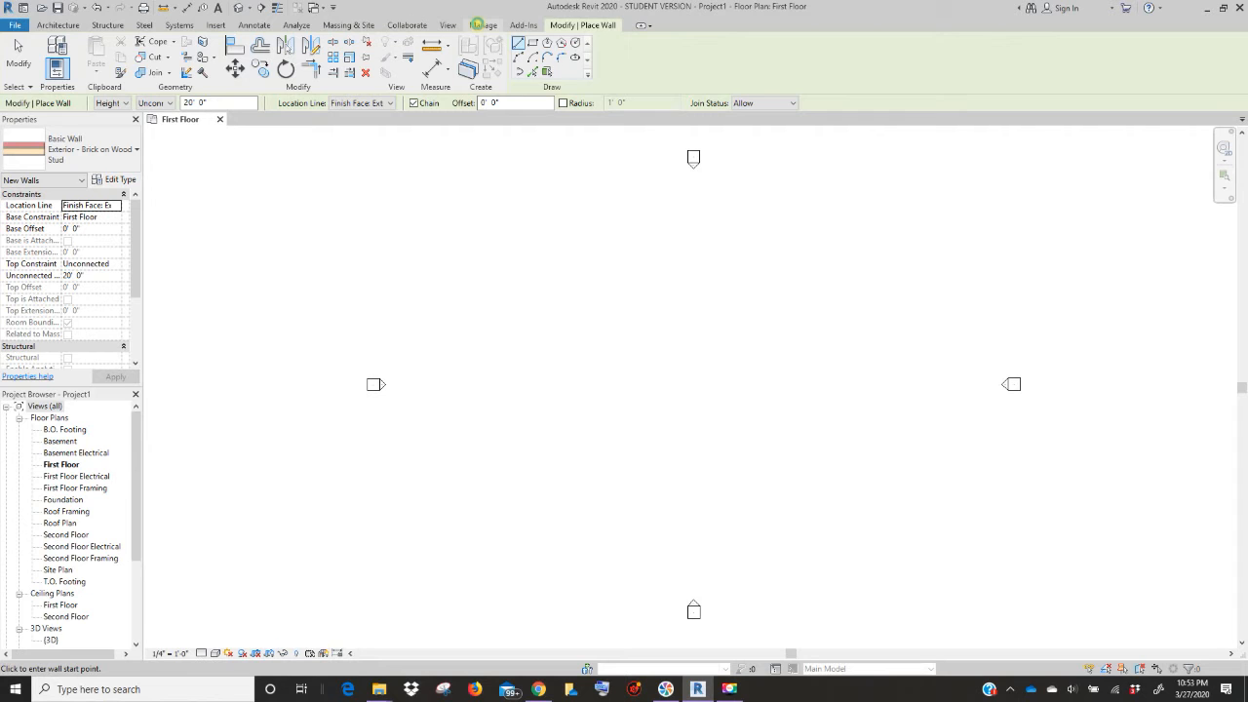
click(484, 23)
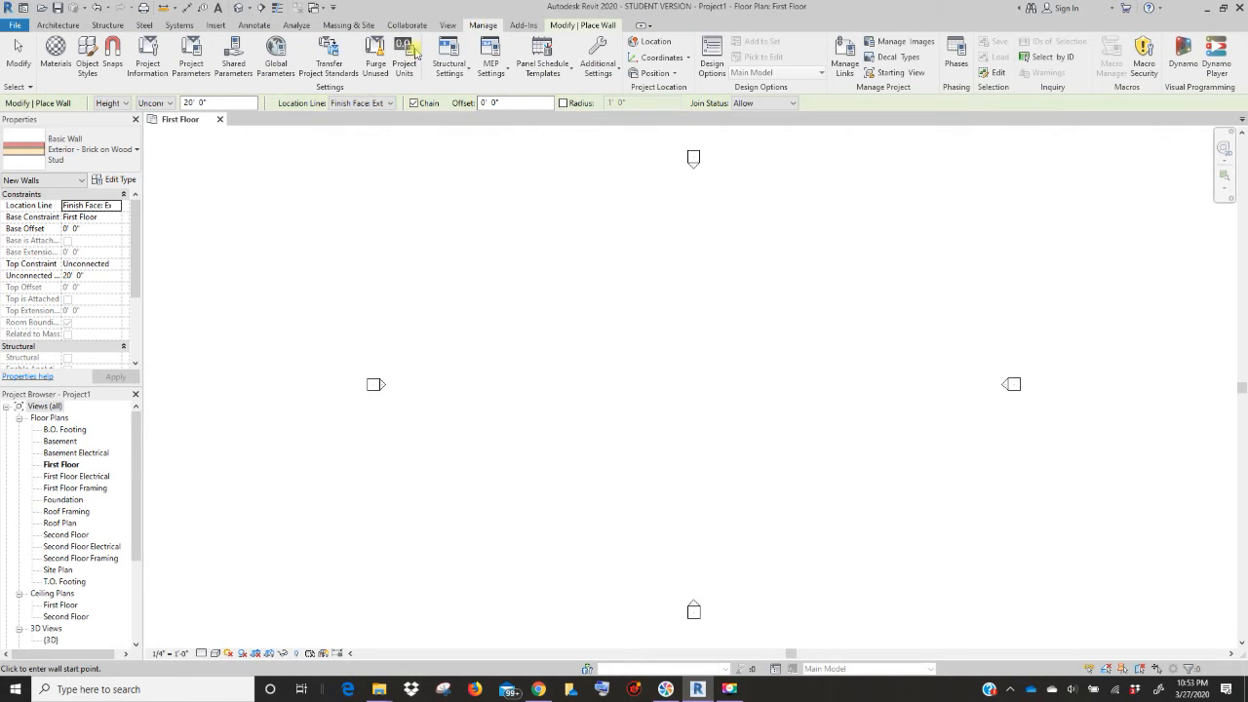
- Set Project Units length rounding to the nearest 1" and confirm
click(404, 57)
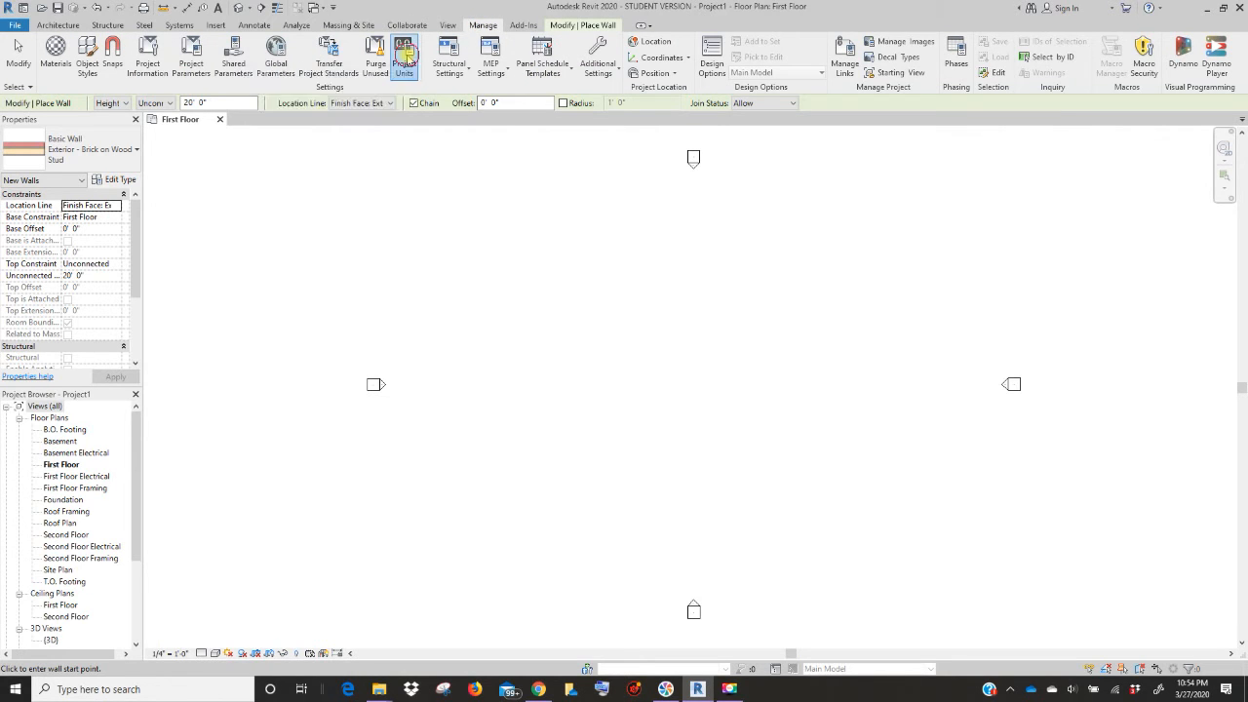
click(404, 57)
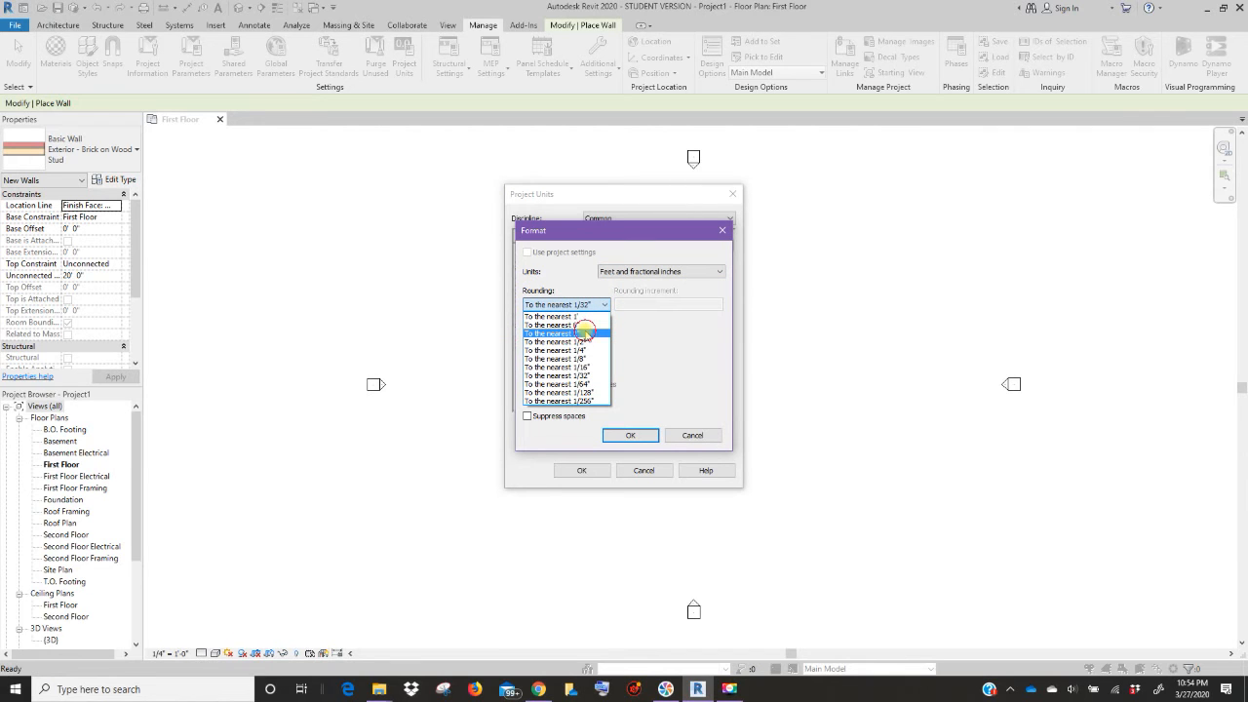
click(630, 435)
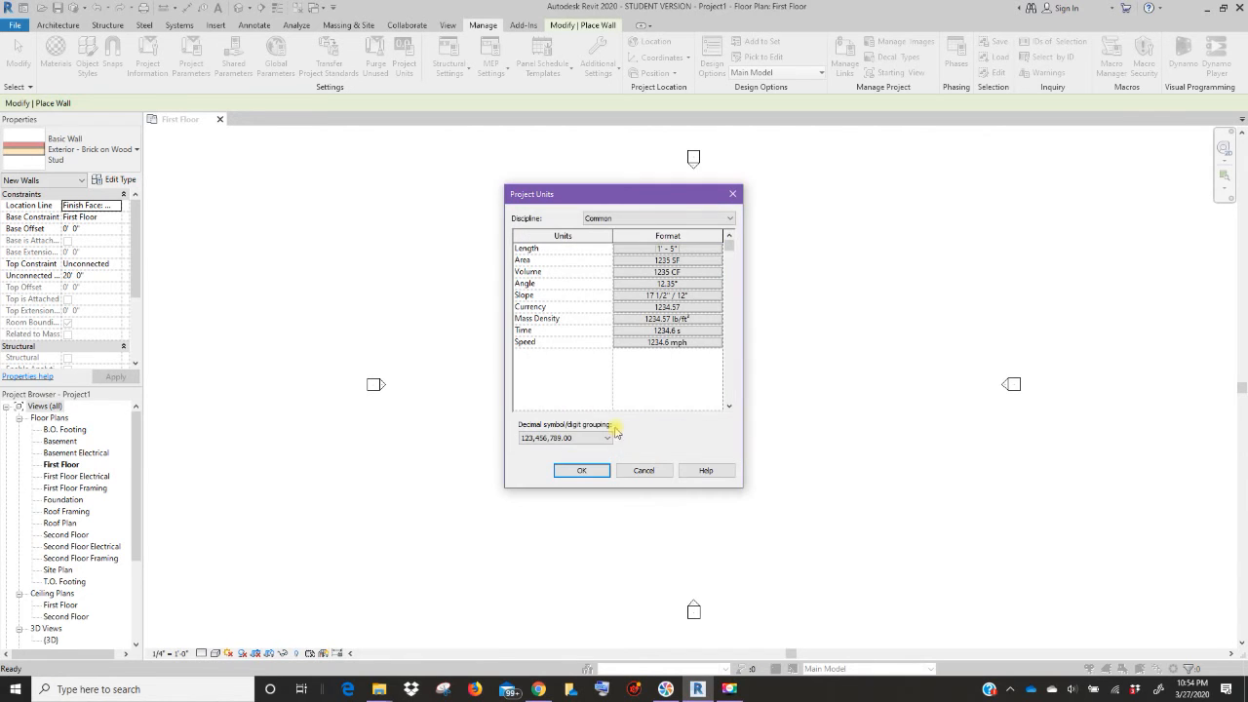
click(581, 470)
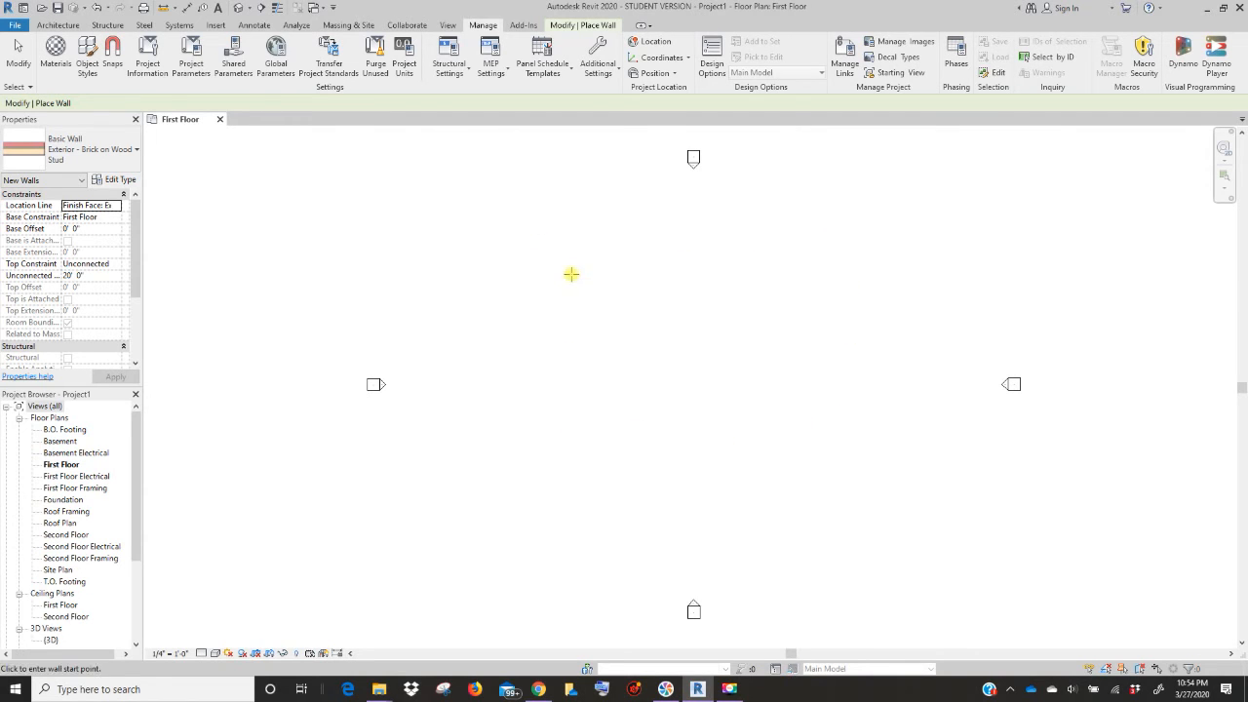
mouse_move(522, 230)
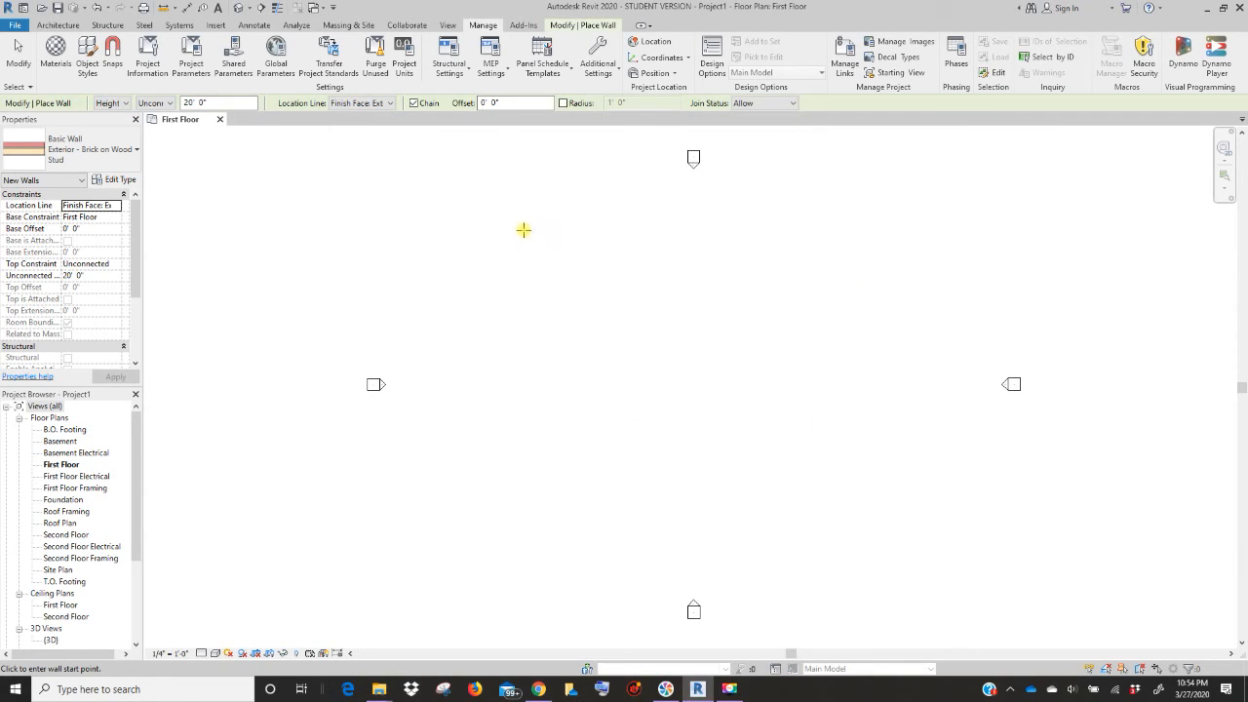
mouse_move(519, 257)
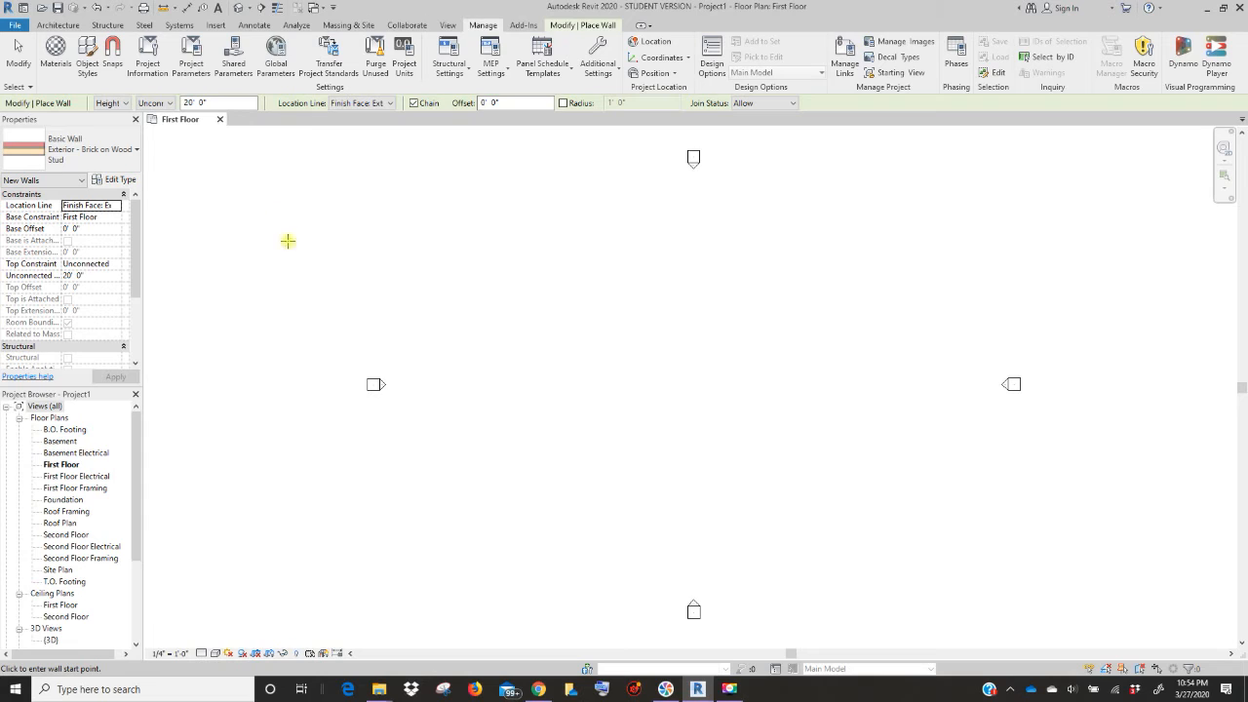
mouse_move(600, 304)
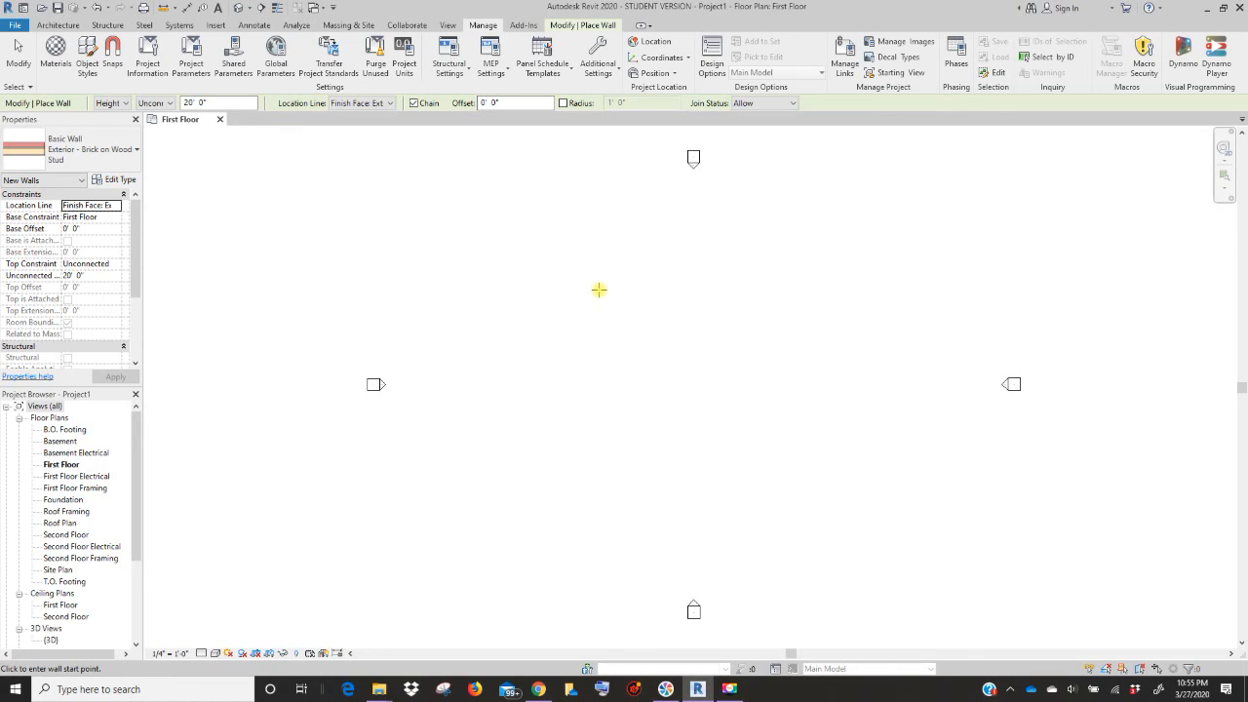
mouse_move(616, 293)
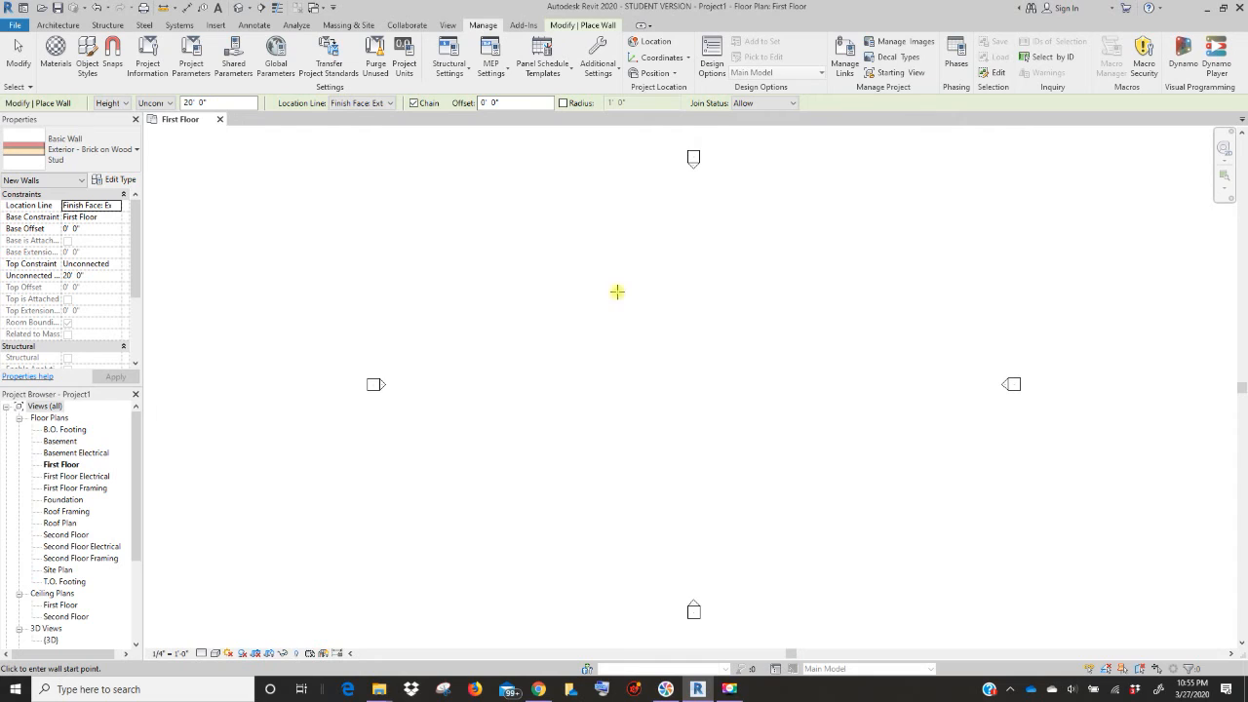
mouse_move(597, 293)
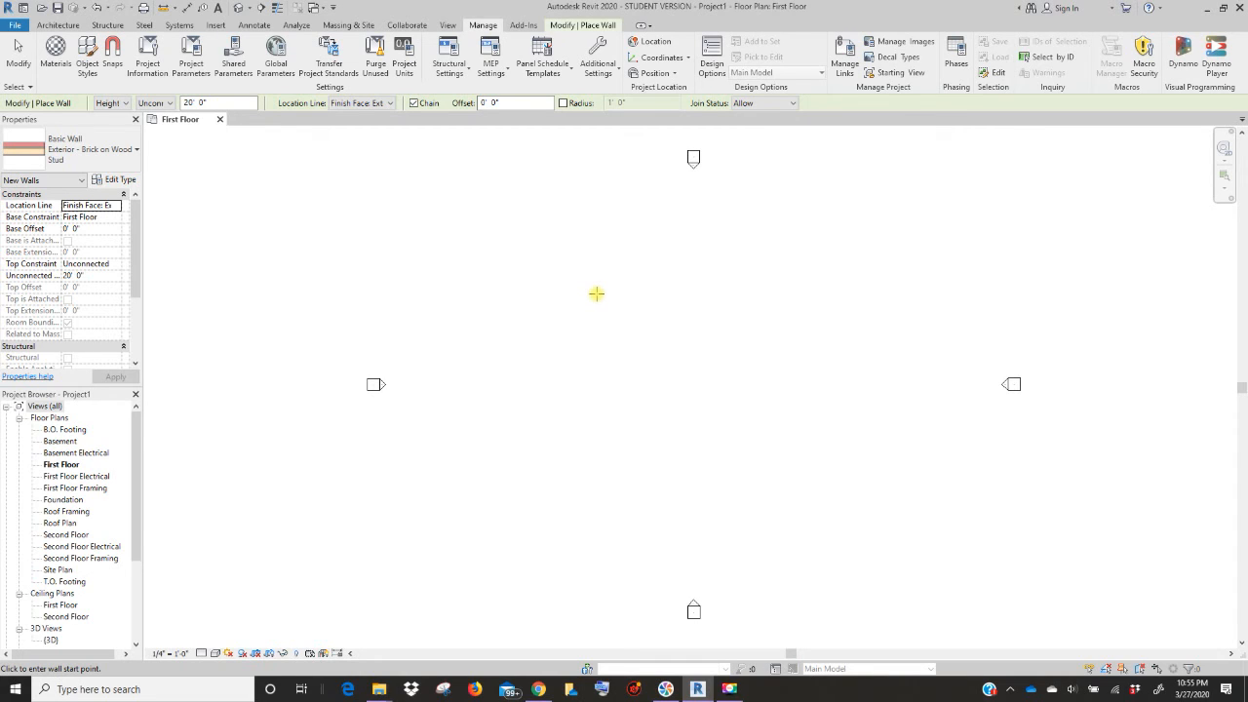
mouse_move(523, 332)
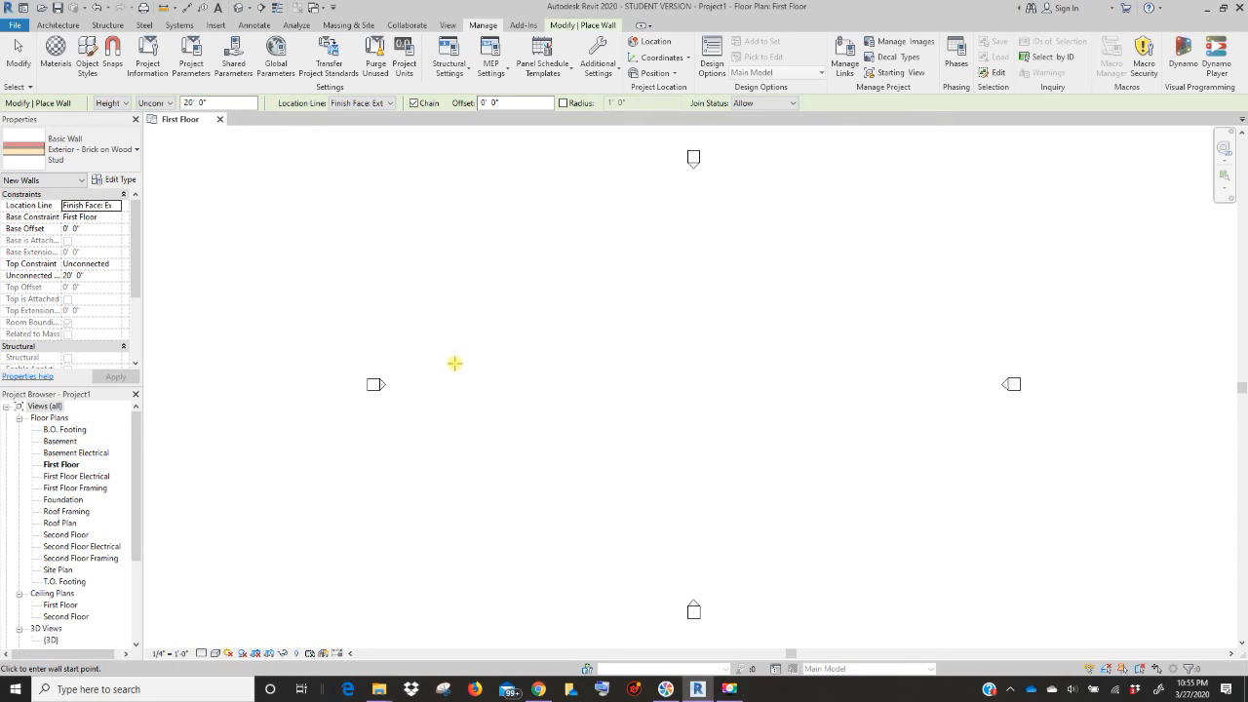
mouse_move(448, 362)
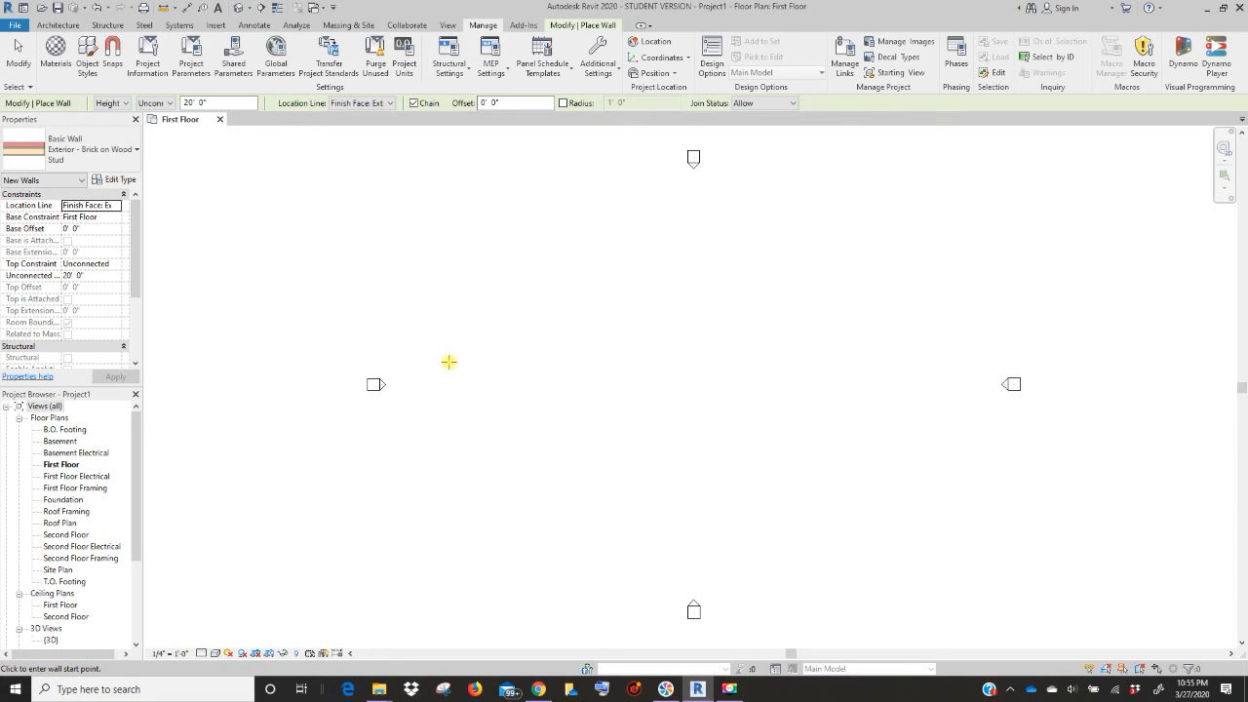
mouse_move(526, 344)
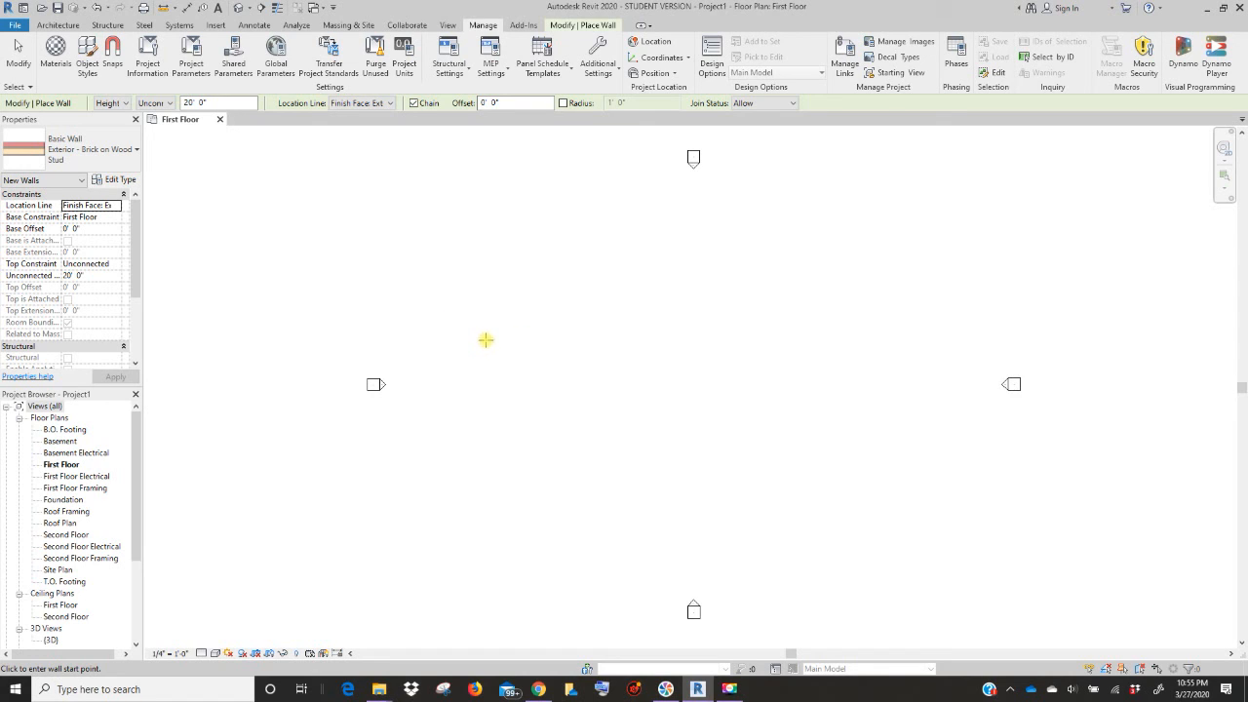
mouse_move(480, 335)
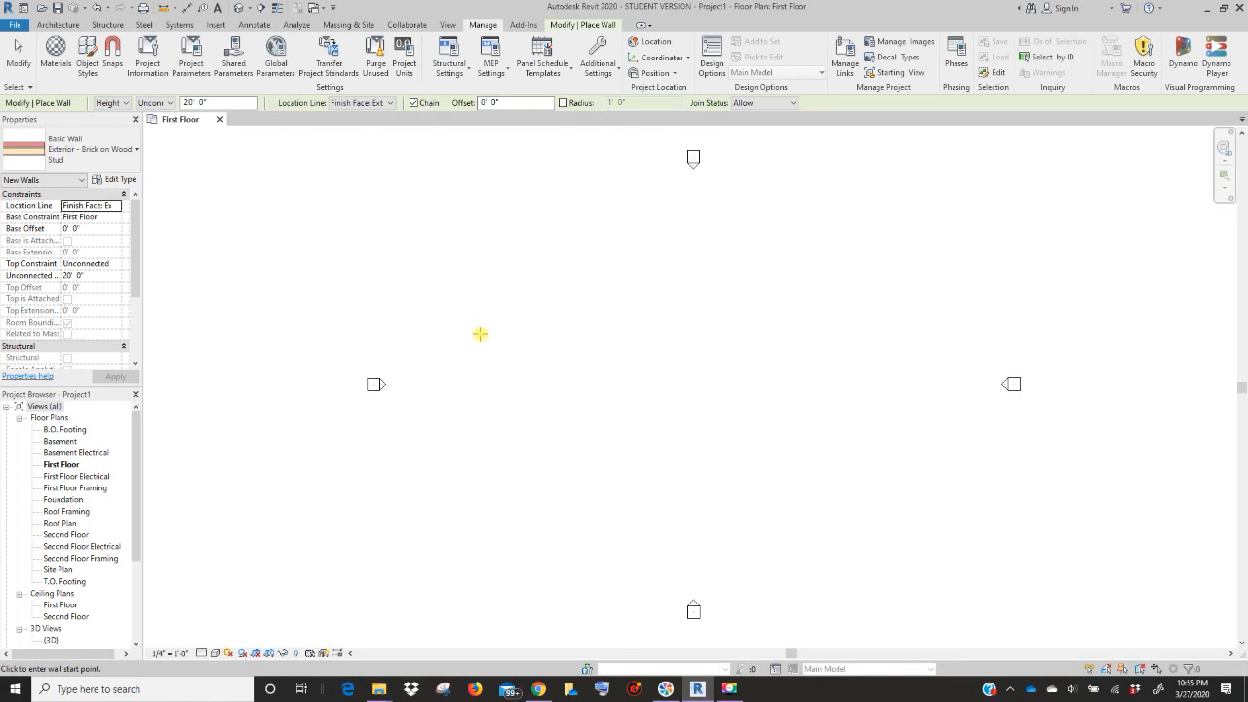
mouse_move(485, 324)
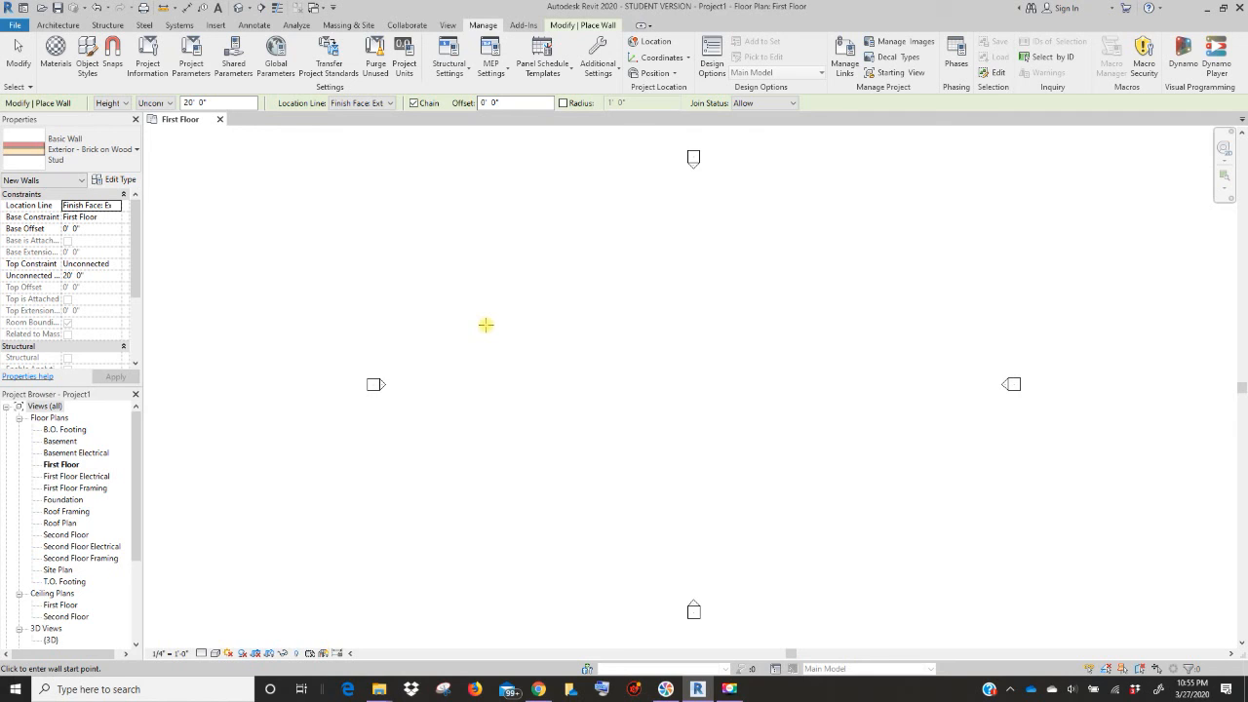
mouse_move(632, 476)
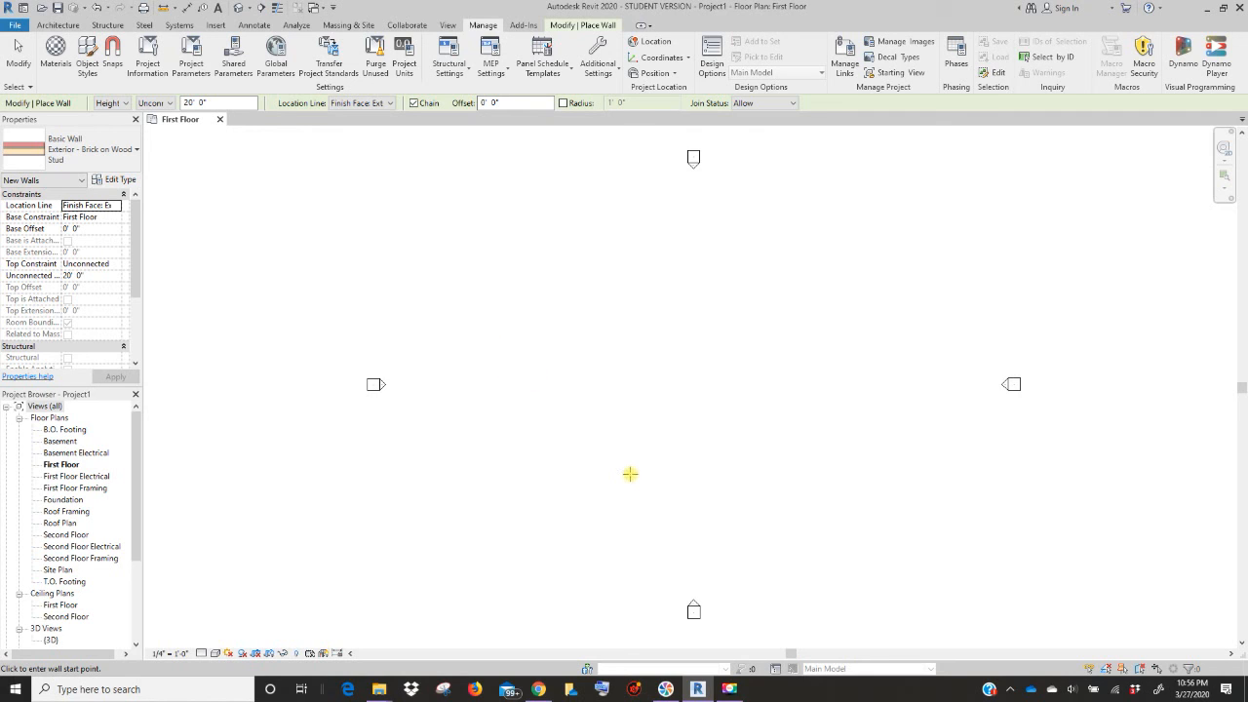